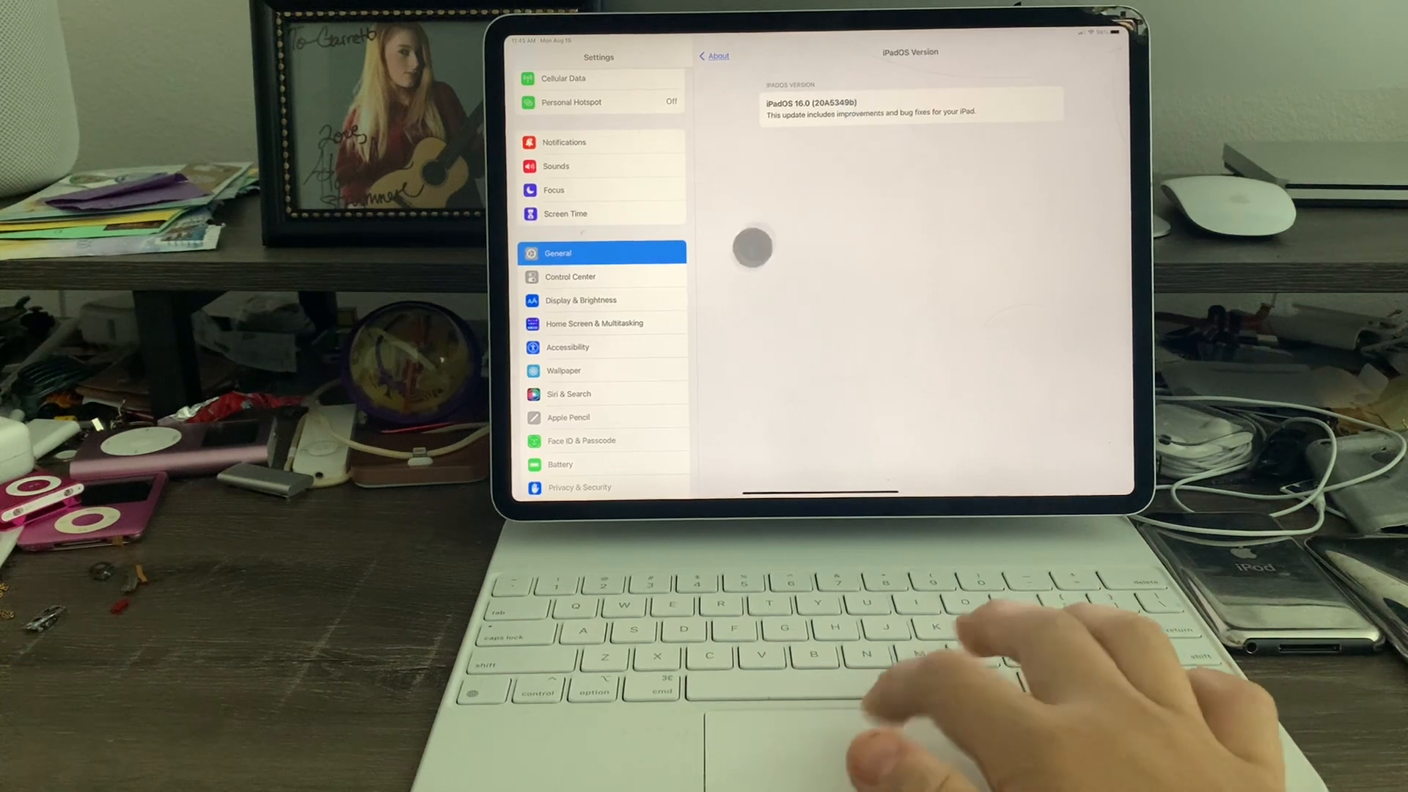
- Go to the Wallpaper page showing the current lock and home screen wallpapers
left_click(563, 370)
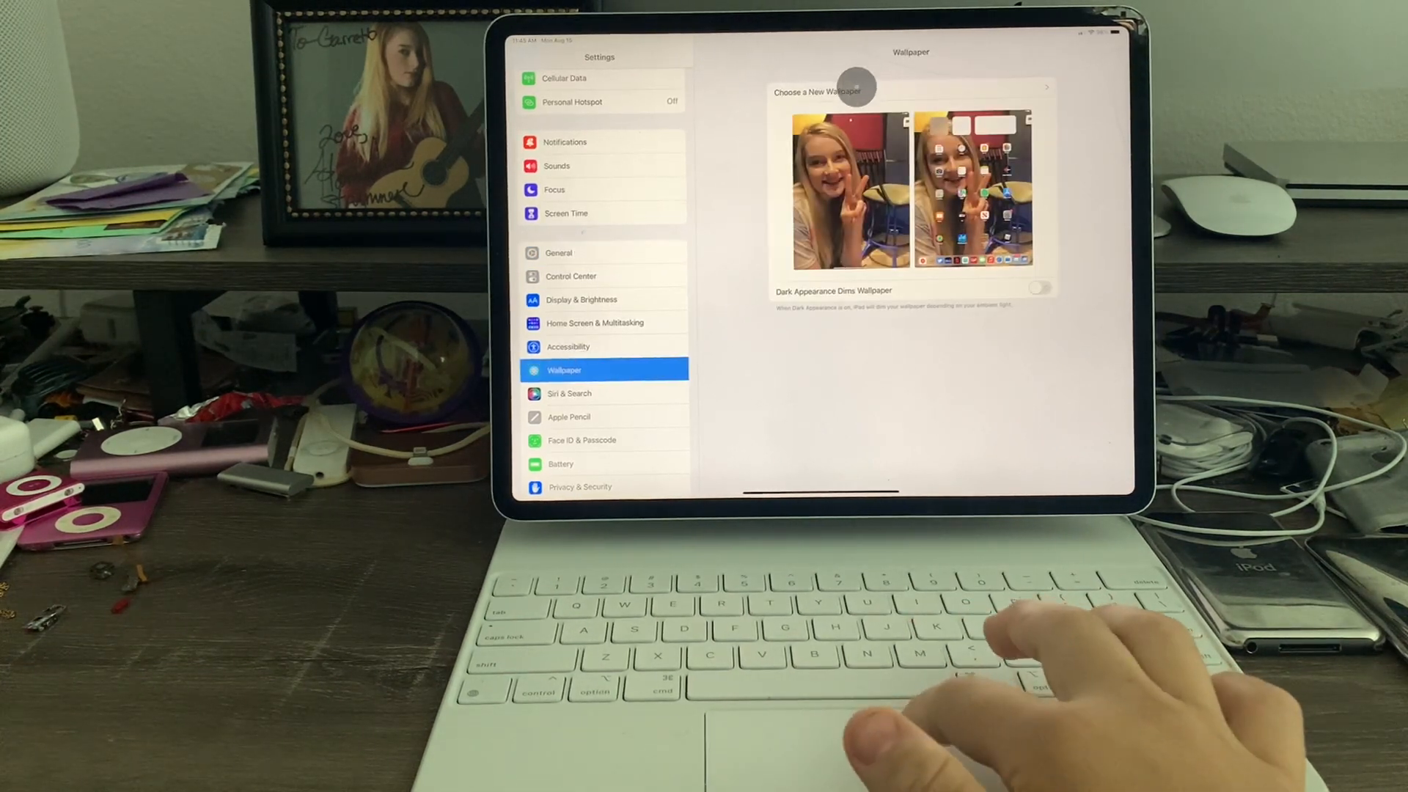
- Start choosing a new wallpaper, revealing the Dynamic, Stills and photo album categories
left_click(816, 90)
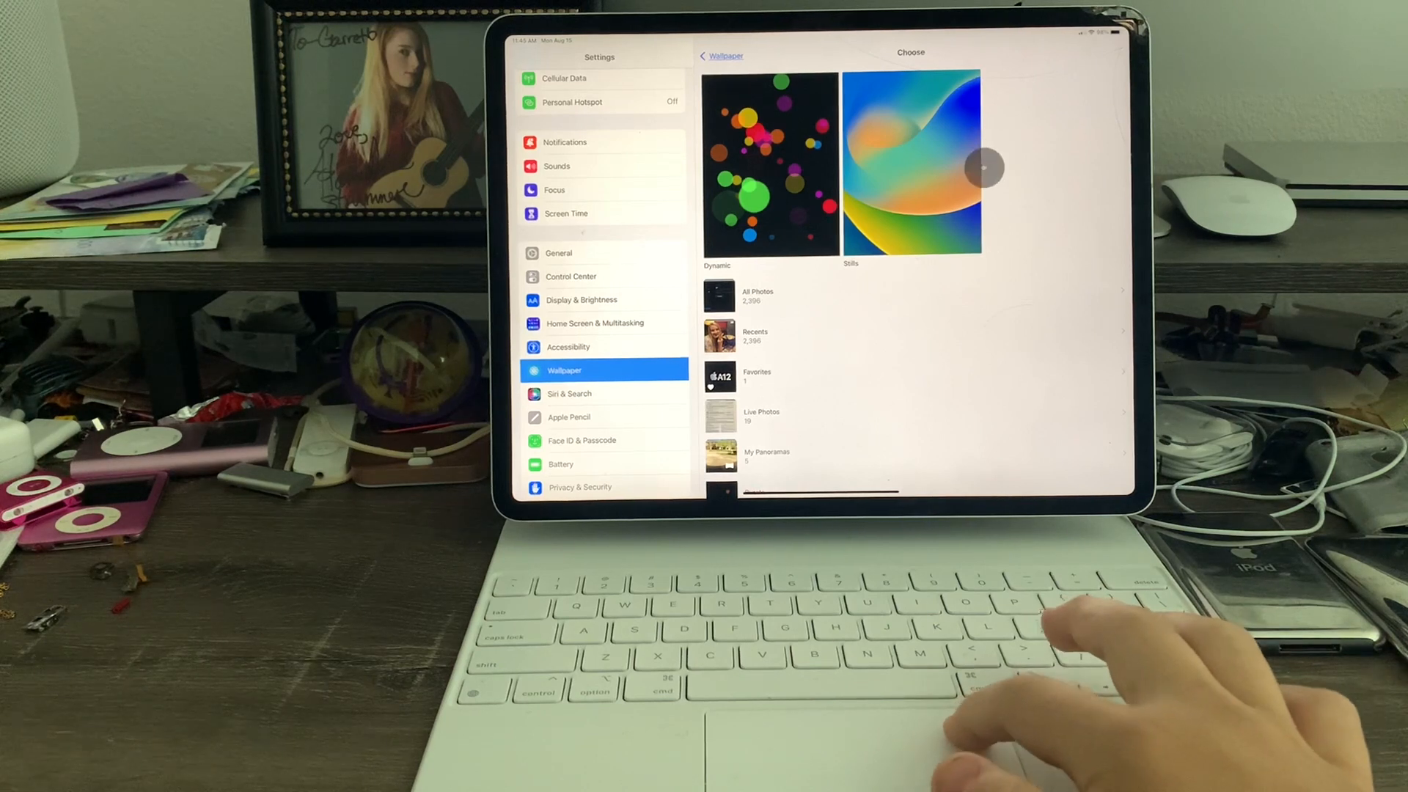
mouse_move(1006, 153)
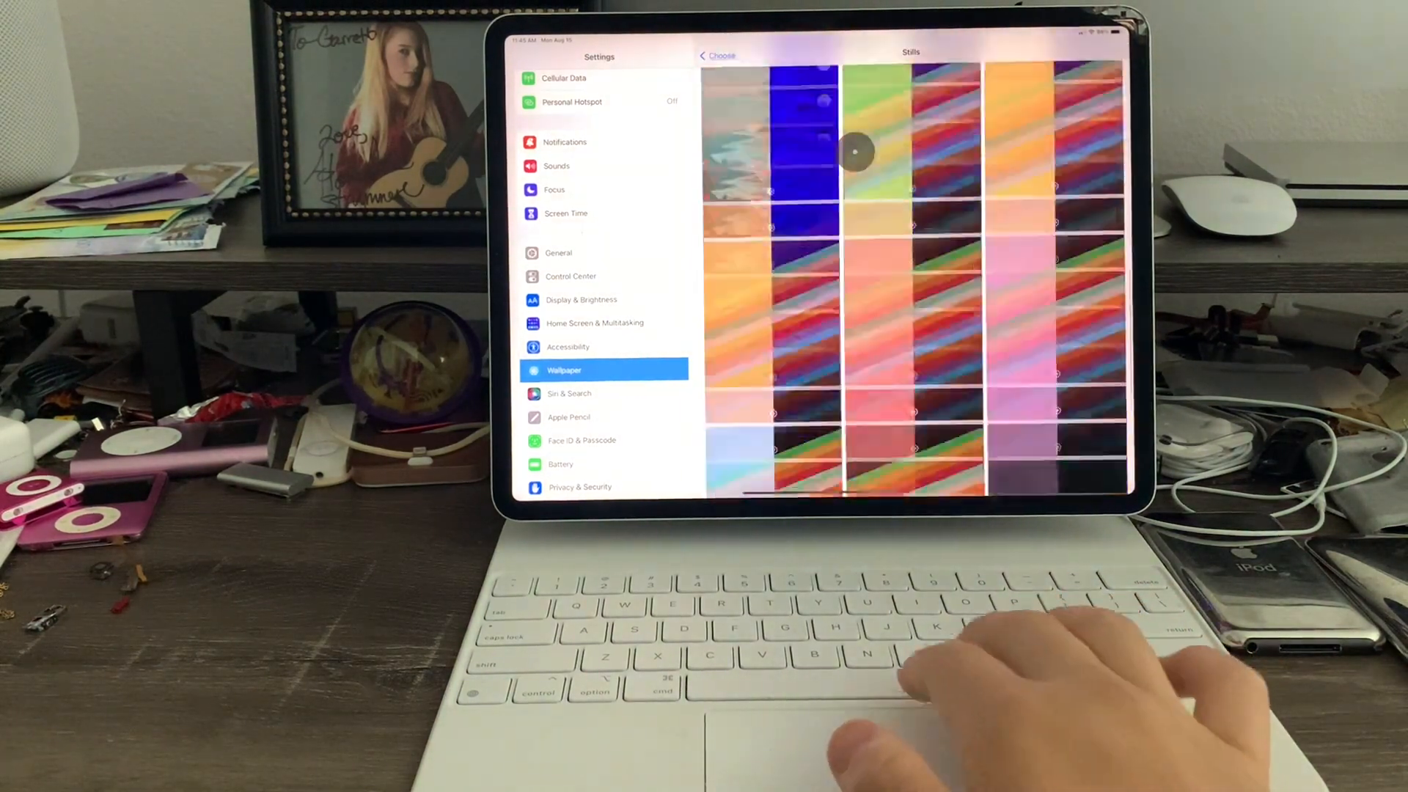
- Browse the Stills gallery to its last wallpapers, then go back to the General page
left_click(717, 56)
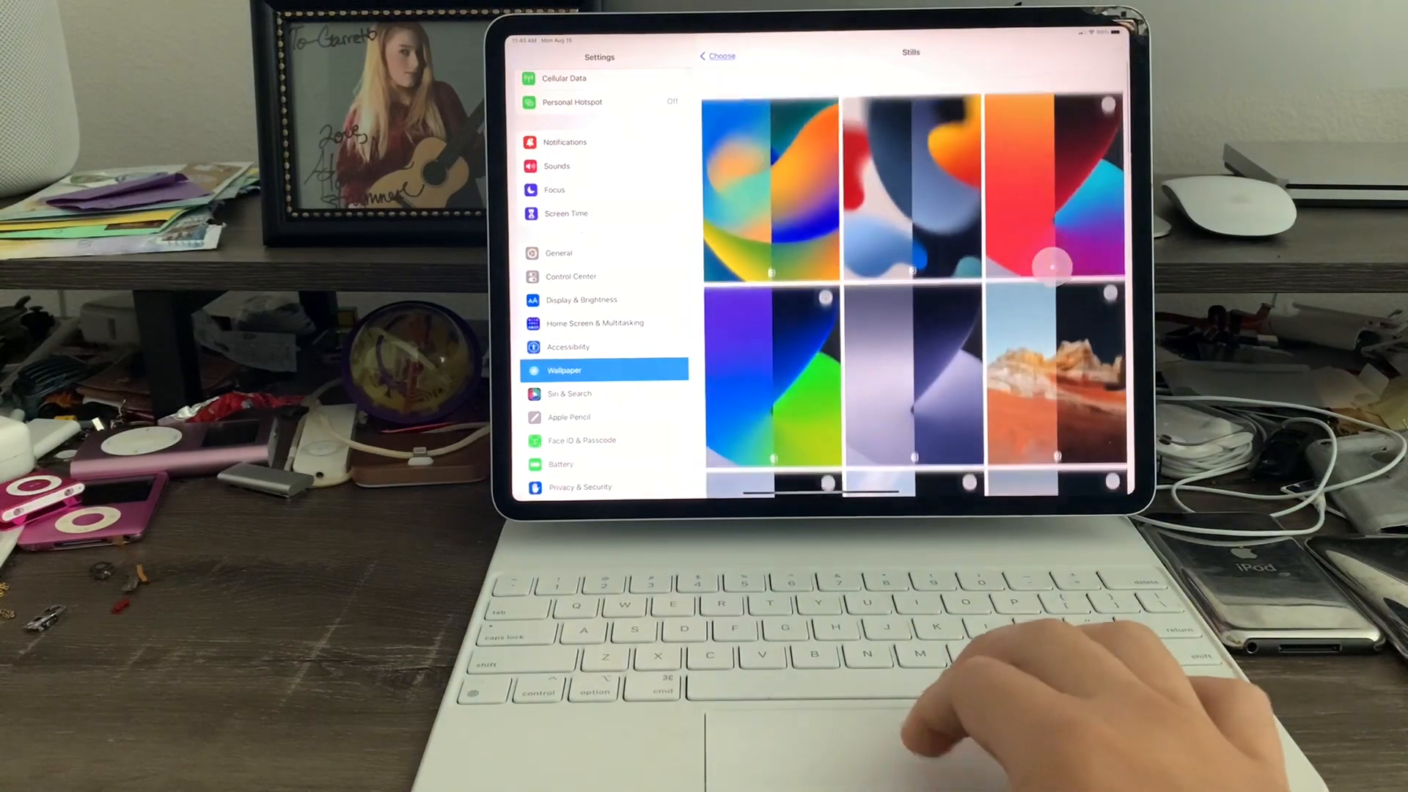
scroll("down", 3)
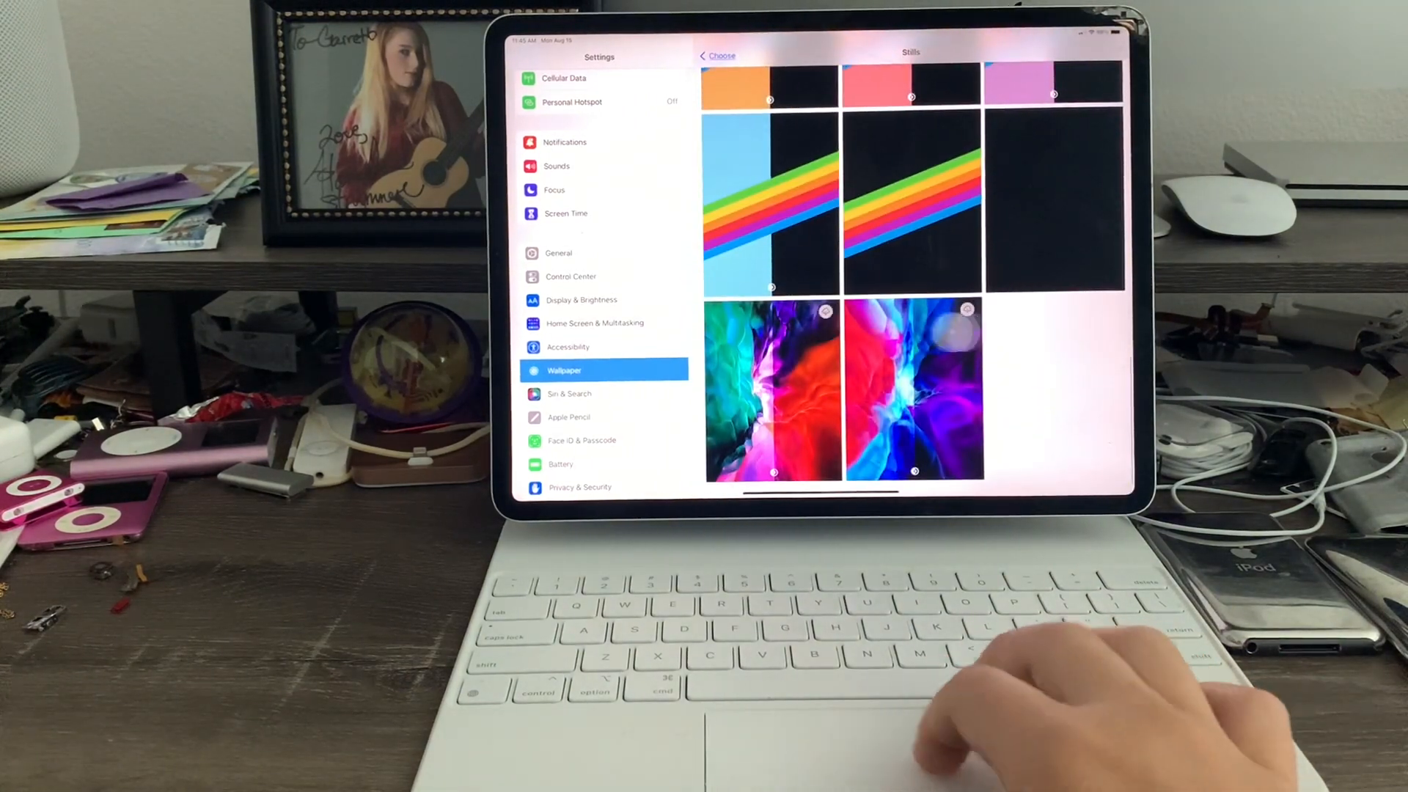
scroll("down", 3)
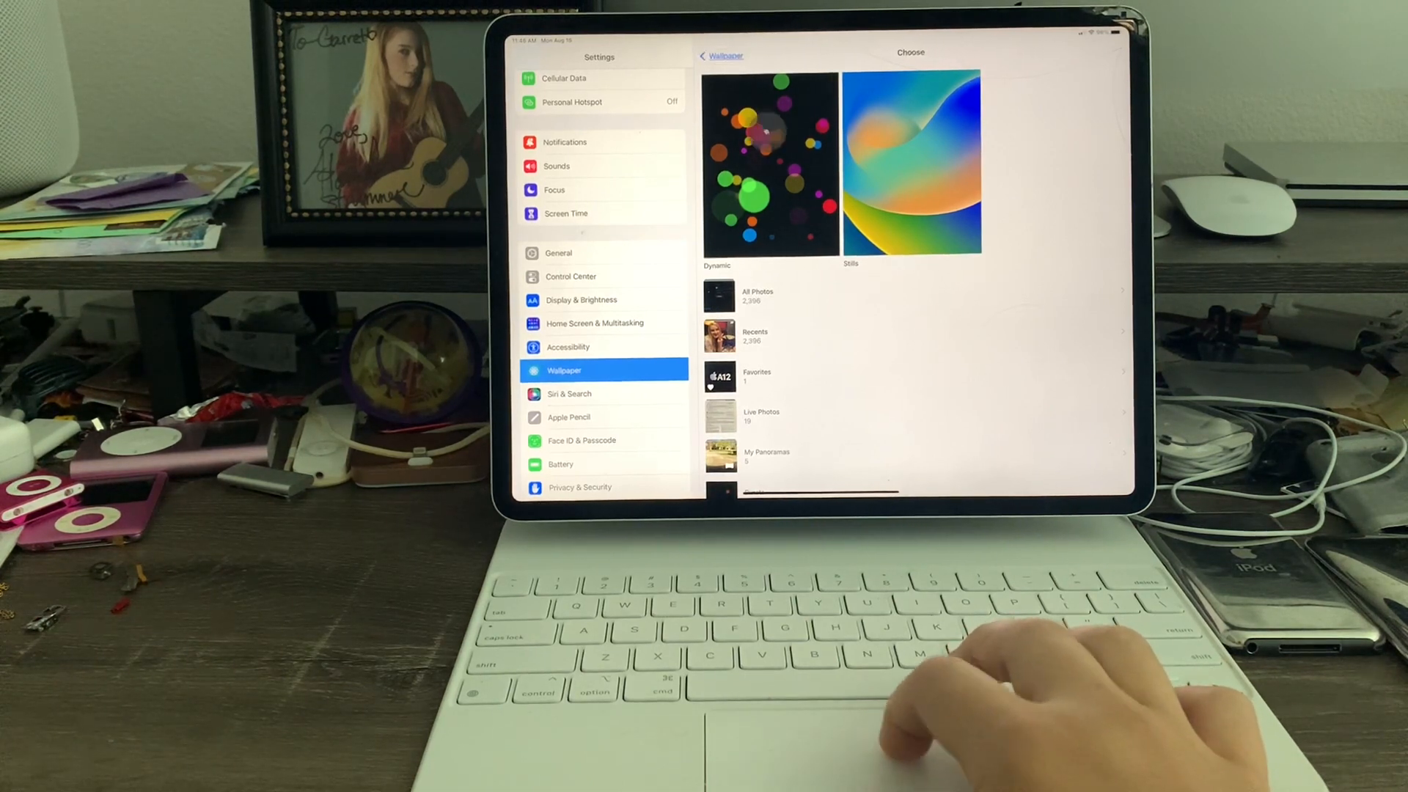
left_click(558, 252)
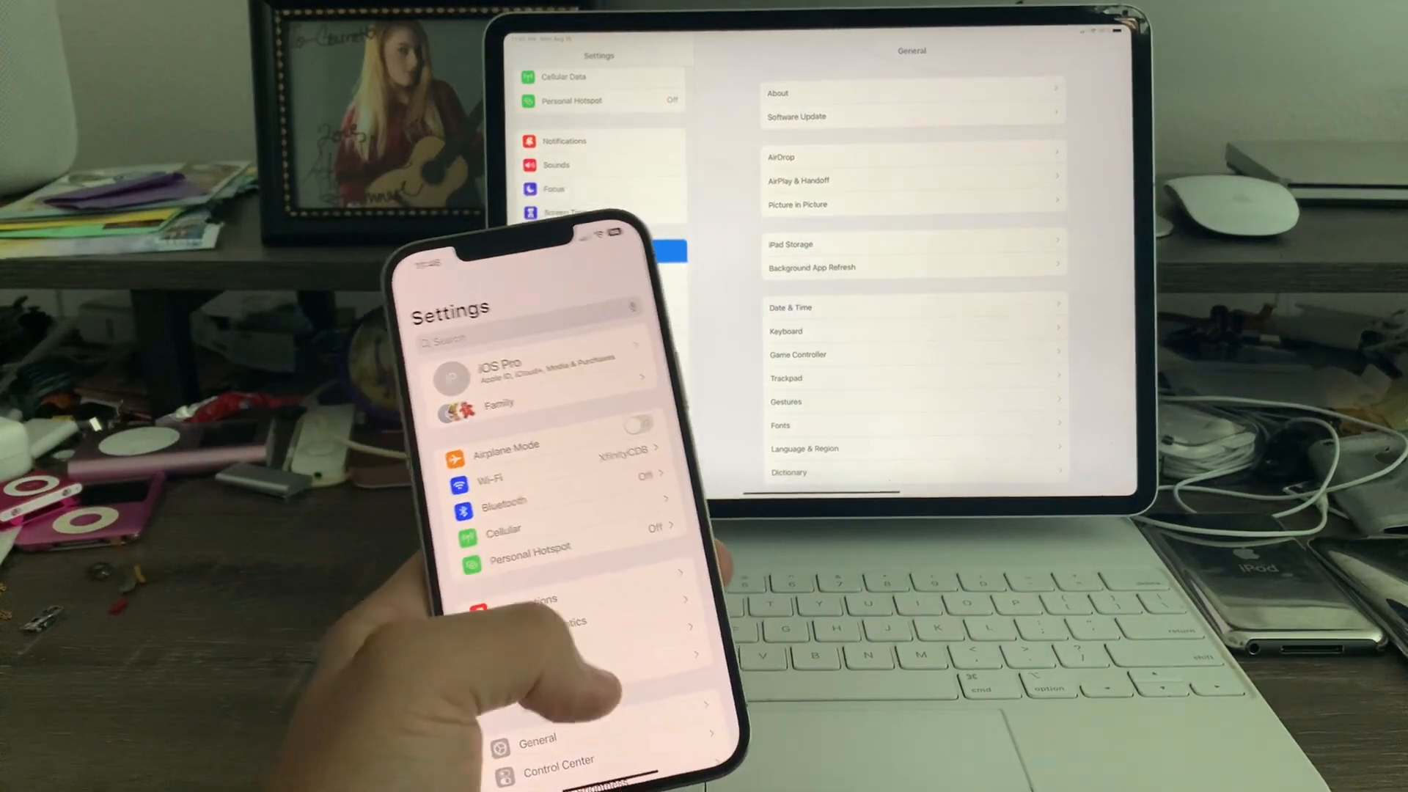
scroll("down", 3)
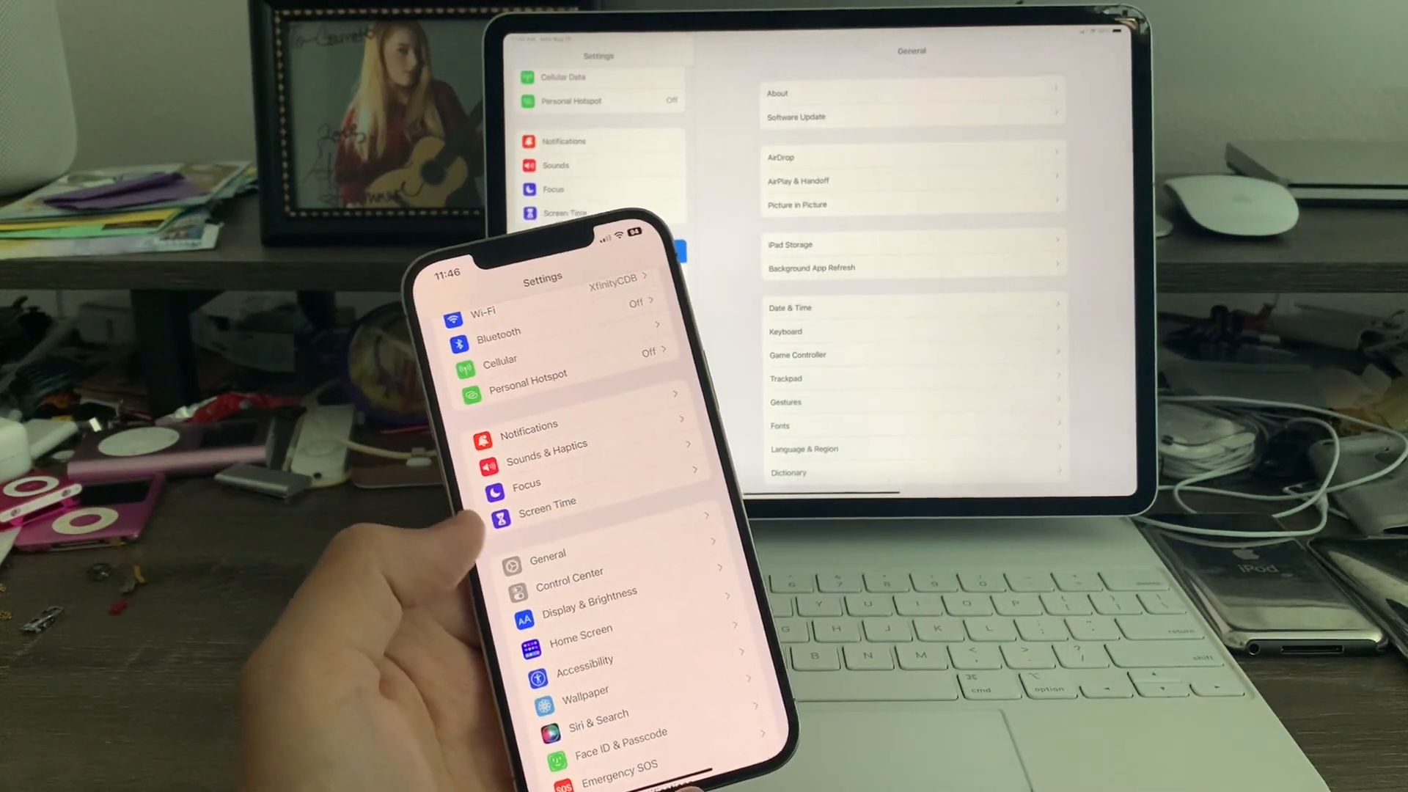
scroll("down", 3)
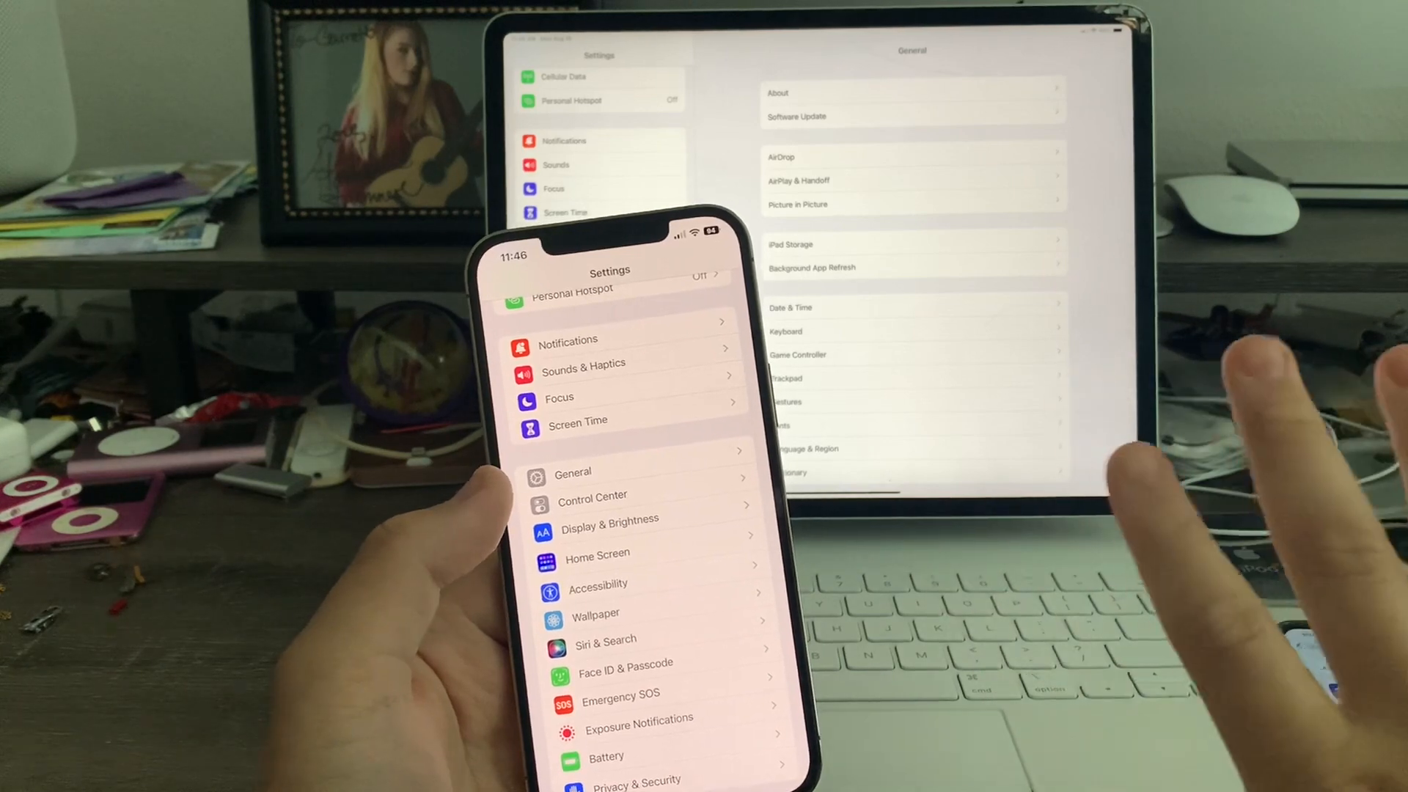
scroll("down", 3)
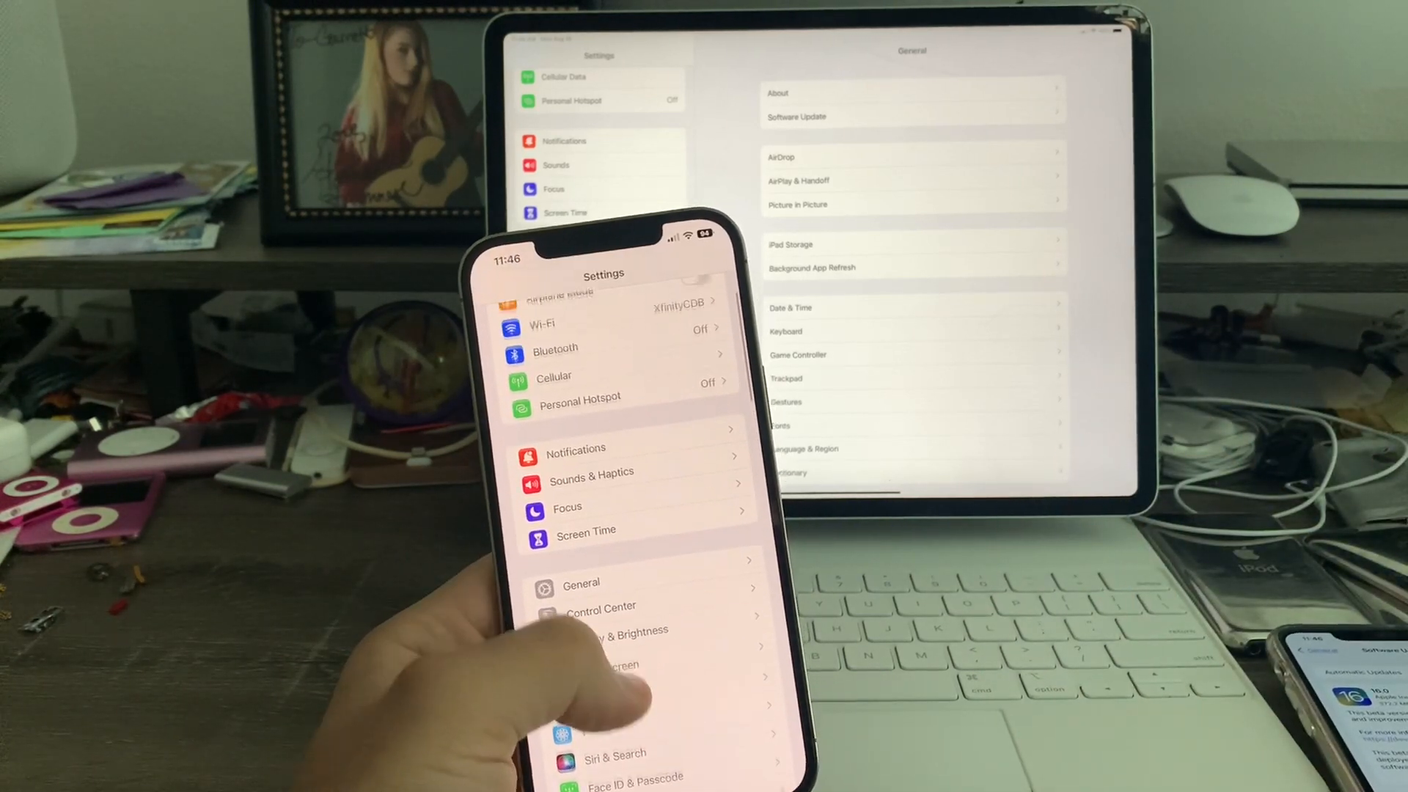